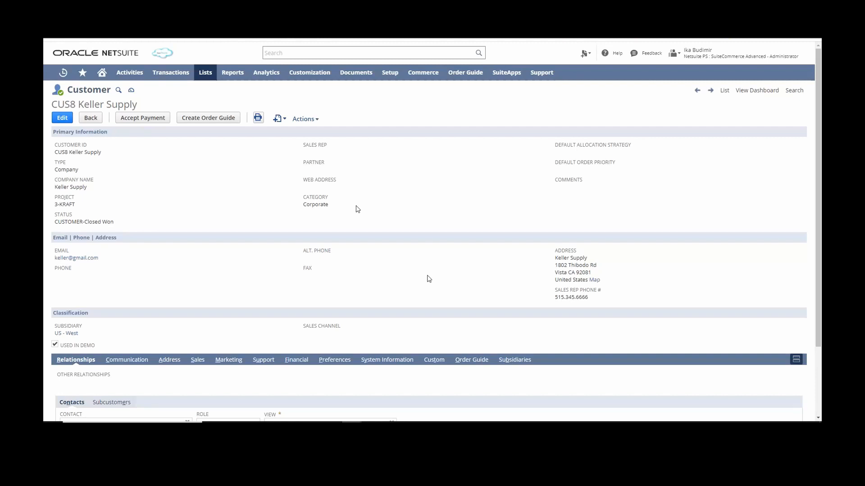
pyautogui.moveTo(469, 287)
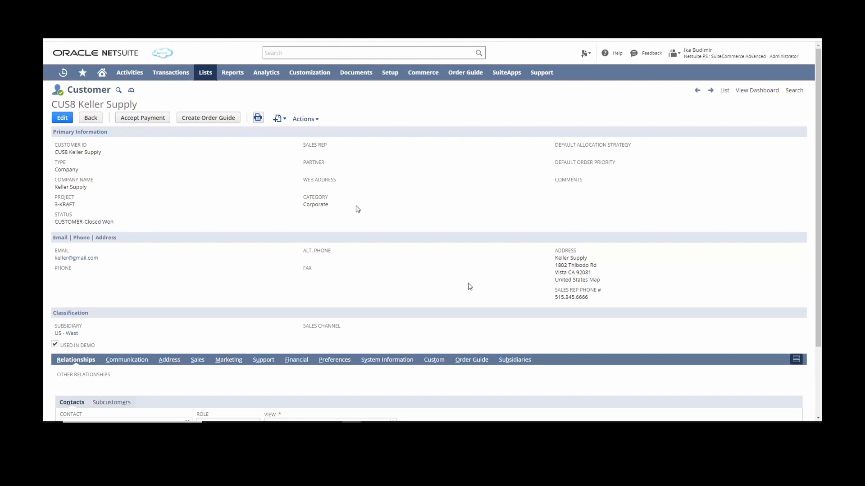
pyautogui.moveTo(590, 301)
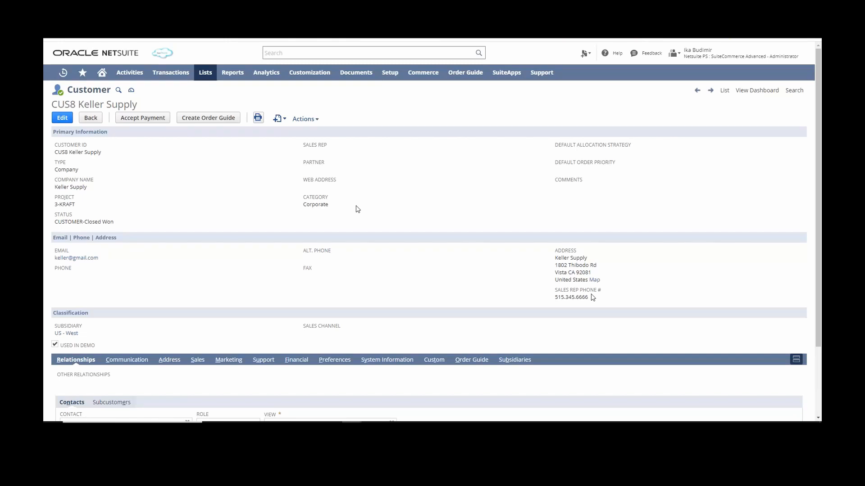
pyautogui.moveTo(547, 295)
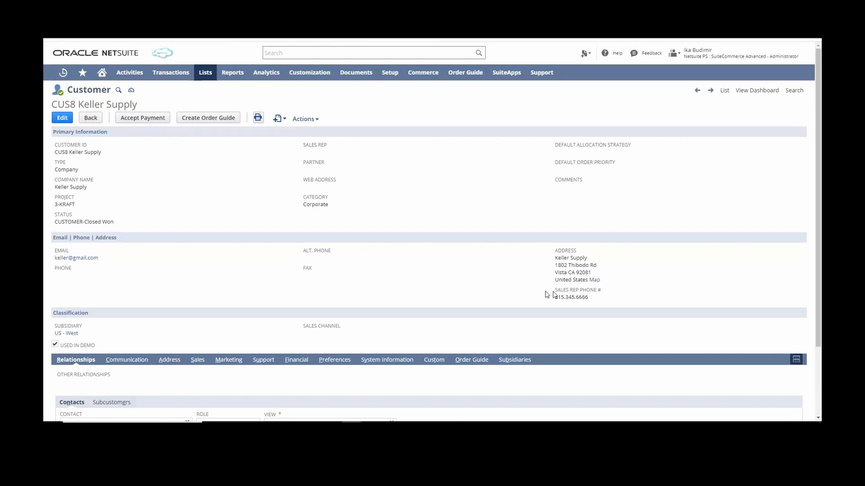
pyautogui.moveTo(310, 72)
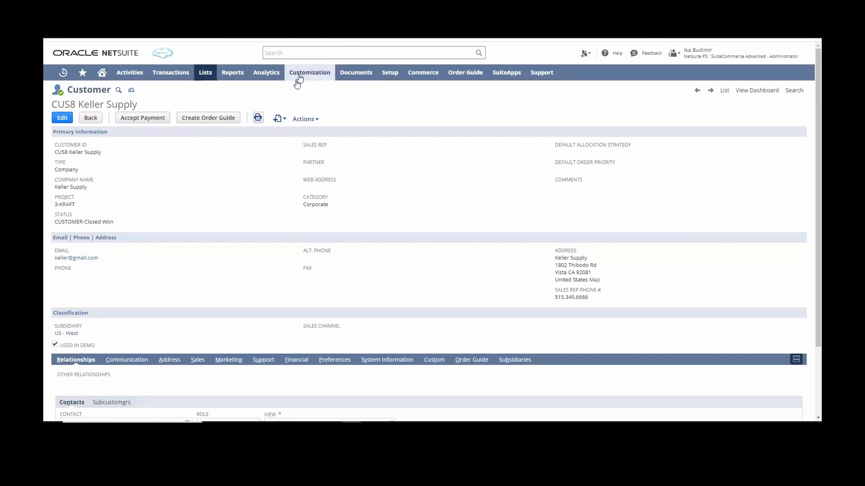
# Step: Start a new Transaction Body Field from the Customization menu
pyautogui.click(309, 72)
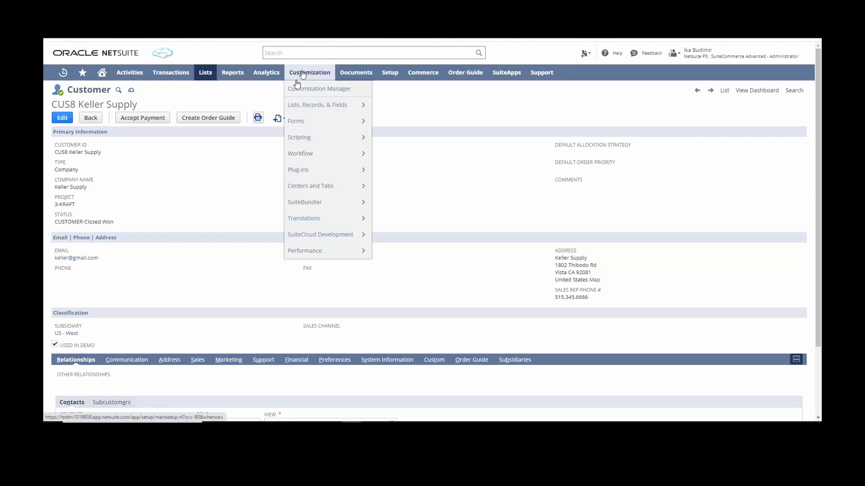
pyautogui.moveTo(317, 105)
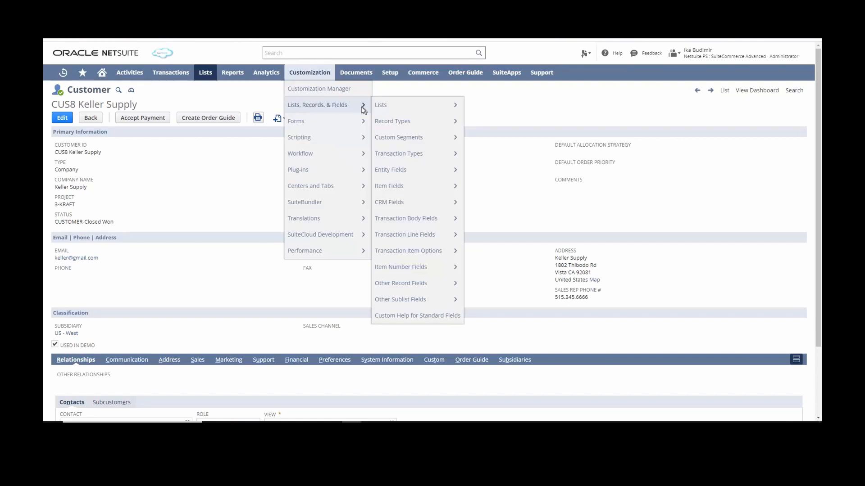
pyautogui.moveTo(406, 218)
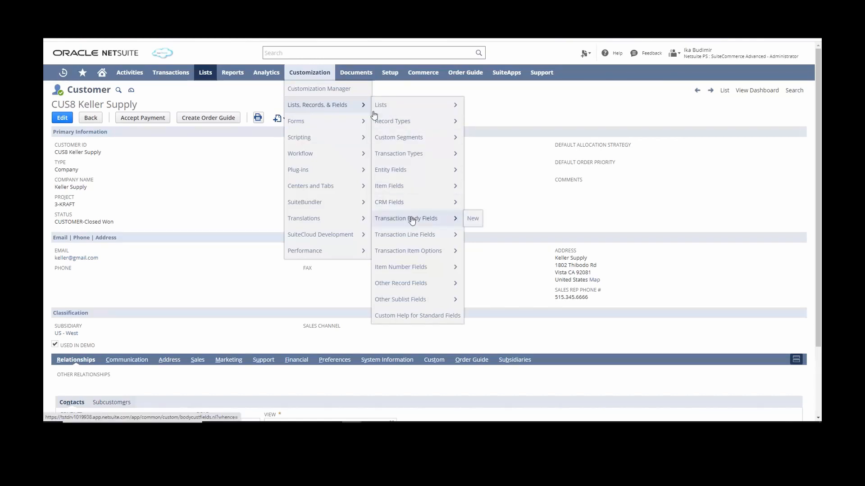
pyautogui.rightClick(472, 218)
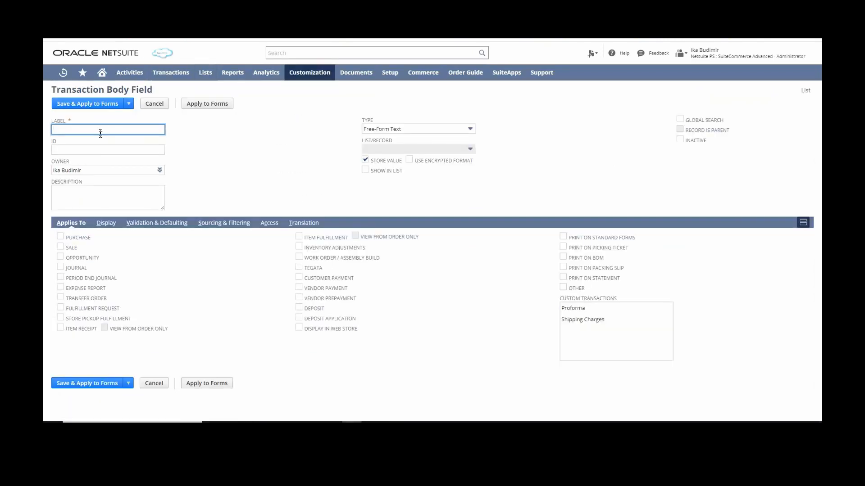
# Step: Label the field 'Sales Rep Phone #' and accept the suggested ID _sales_rep_no
pyautogui.write('Sales Rep Phone #')
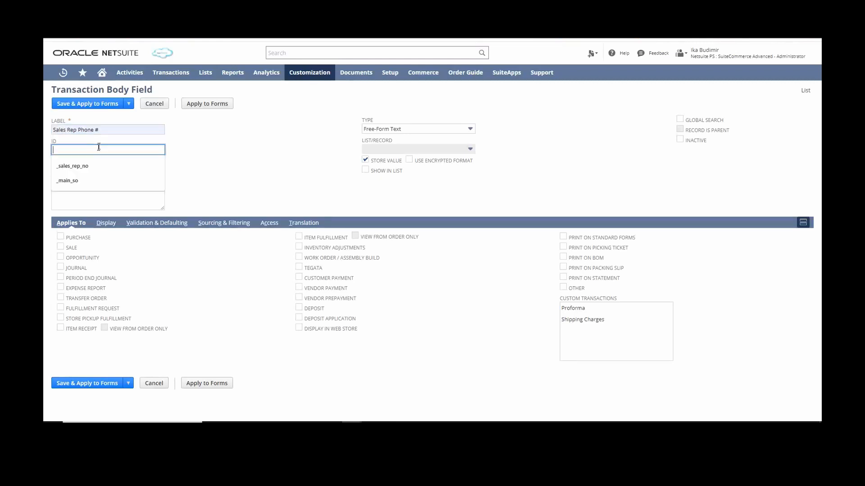
pyautogui.click(72, 166)
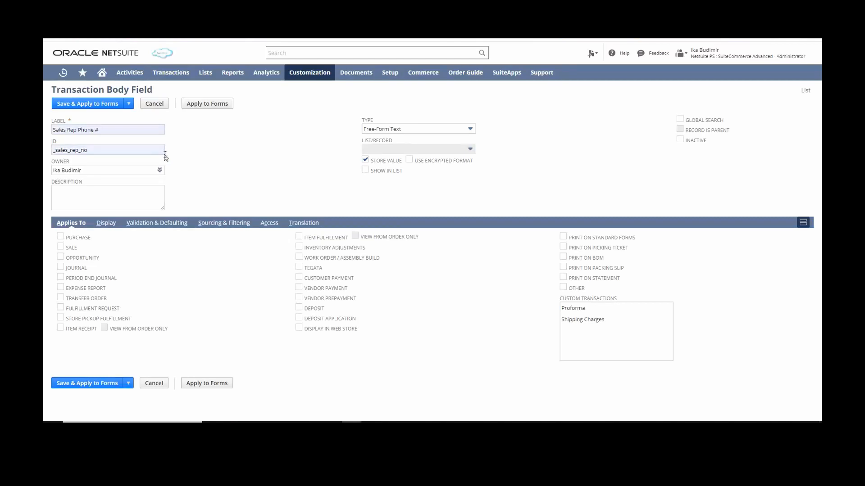
pyautogui.click(108, 150)
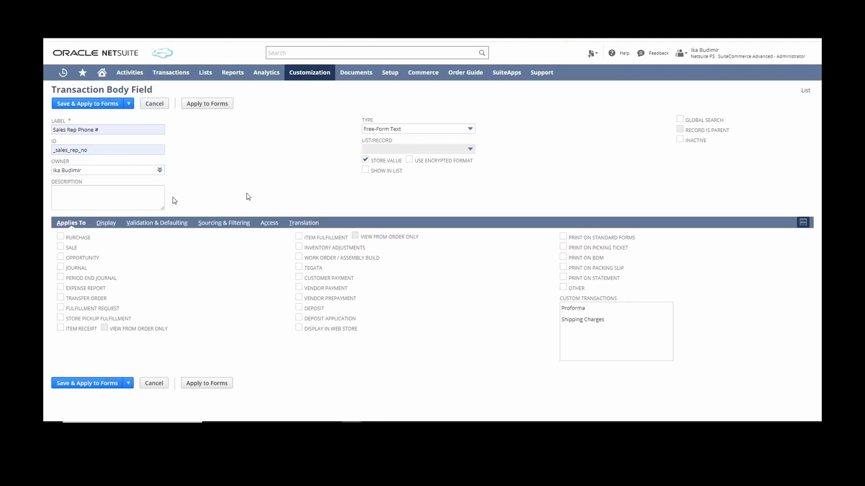
# Step: Change the field type from Free-Form Text to Phone Number
pyautogui.click(417, 129)
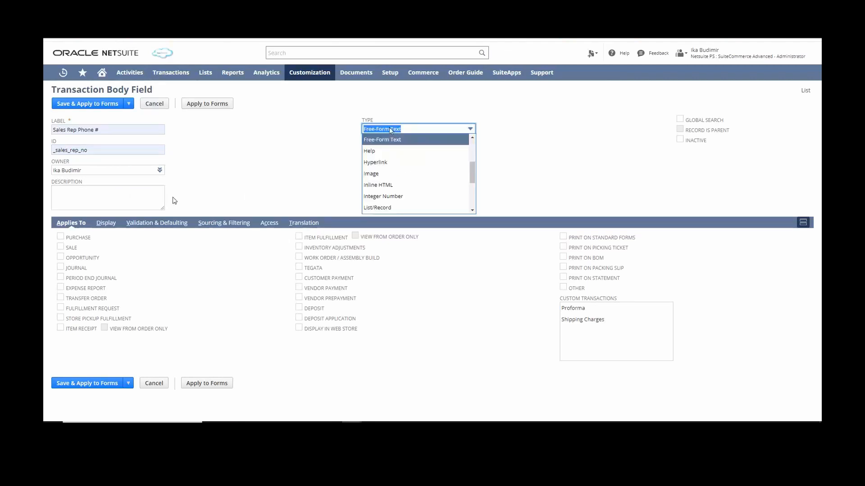
pyautogui.scroll(-3)
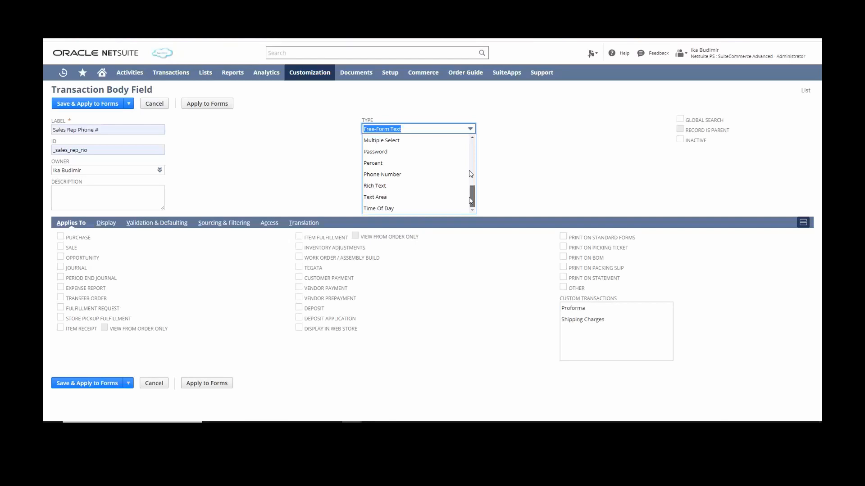
pyautogui.click(382, 174)
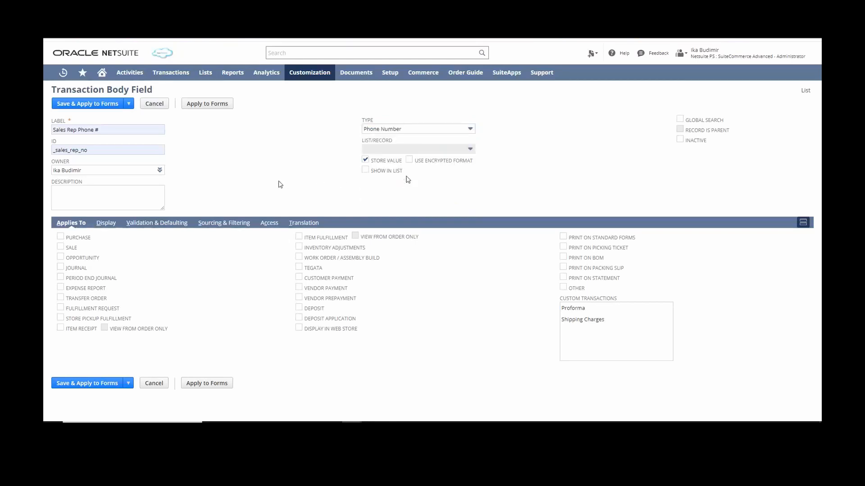
pyautogui.click(108, 197)
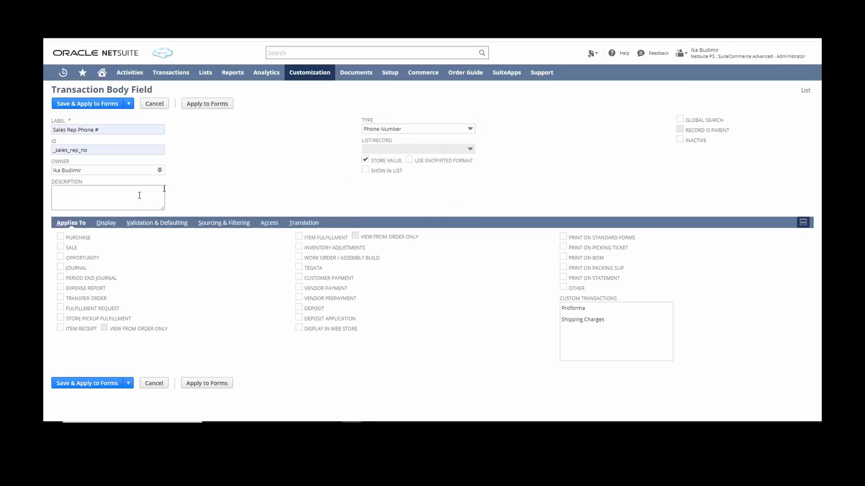
# Step: Enter 'Sales rep to contact' as the field description, fixing a typo
pyautogui.click(107, 197)
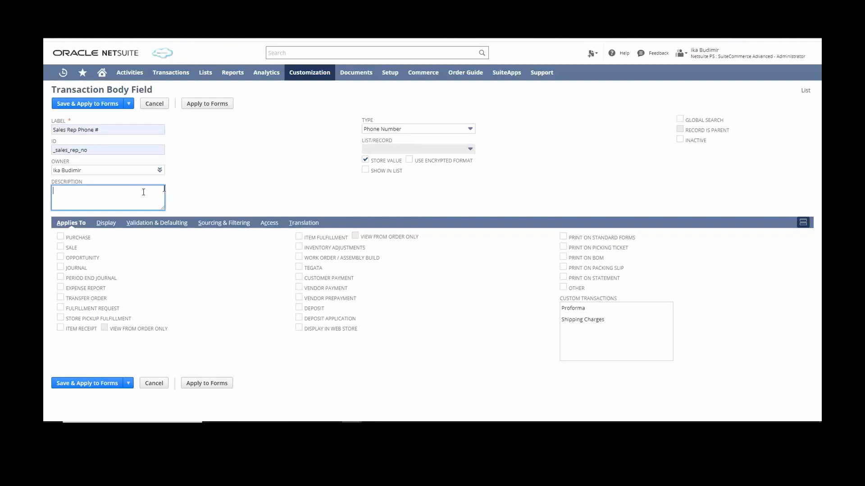
pyautogui.write('S')
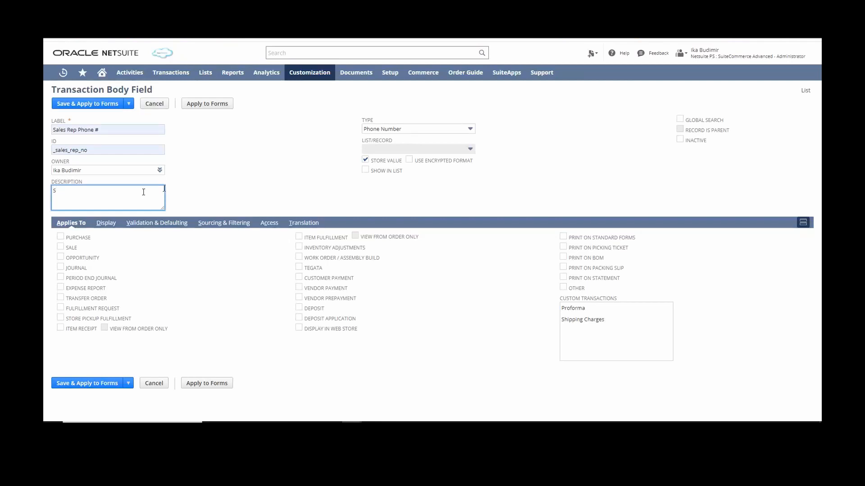
pyautogui.write('le')
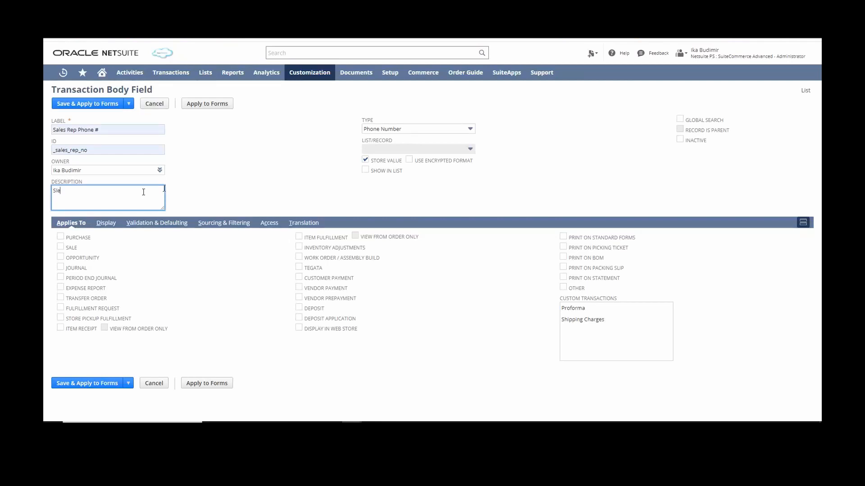
pyautogui.press('BackSpace')
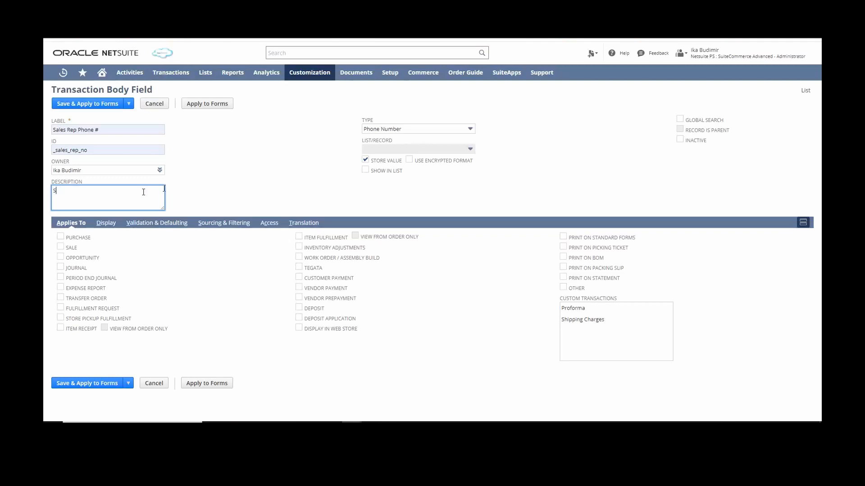
pyautogui.write('ales rep to contact')
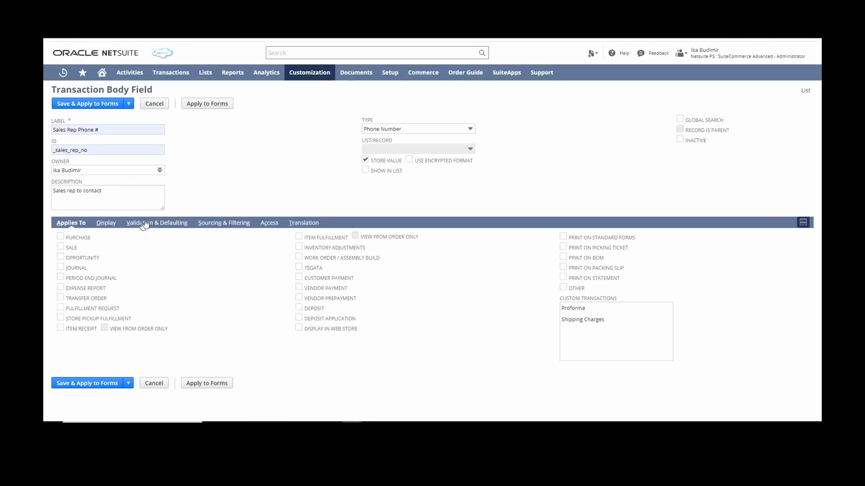
pyautogui.click(105, 223)
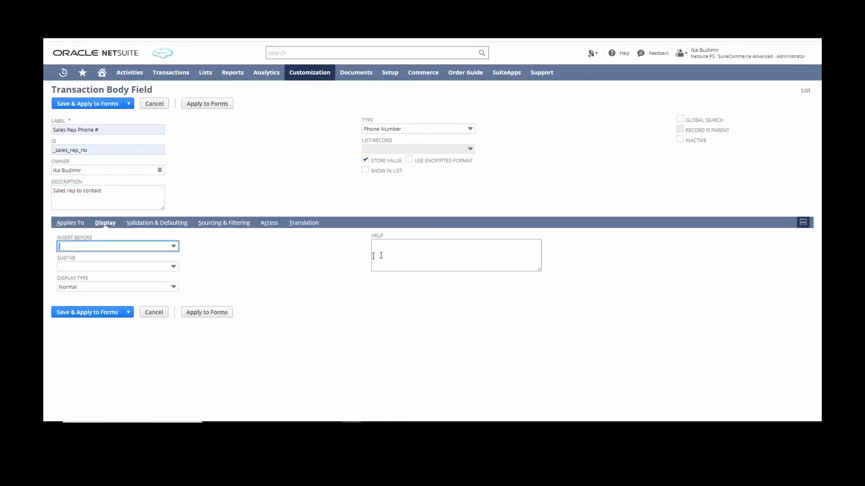
# Step: Enter 'Sales rep to contact' in the field's Help box
pyautogui.click(456, 255)
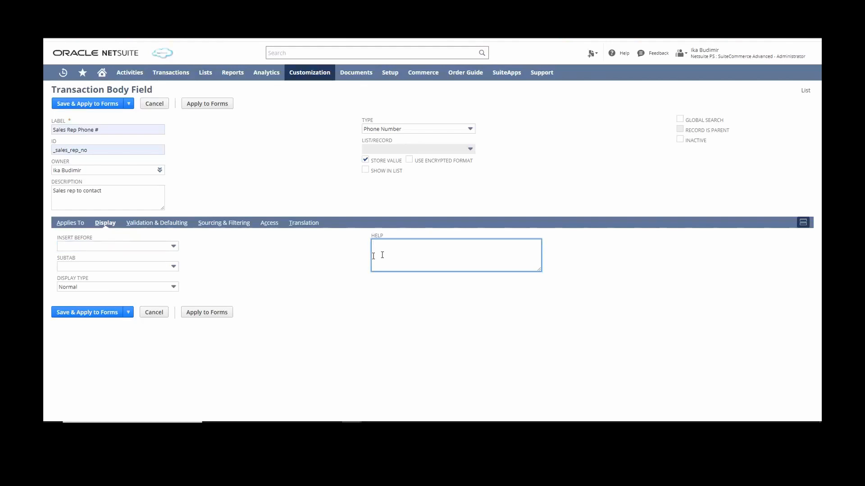
pyautogui.write('Sales rep to contact')
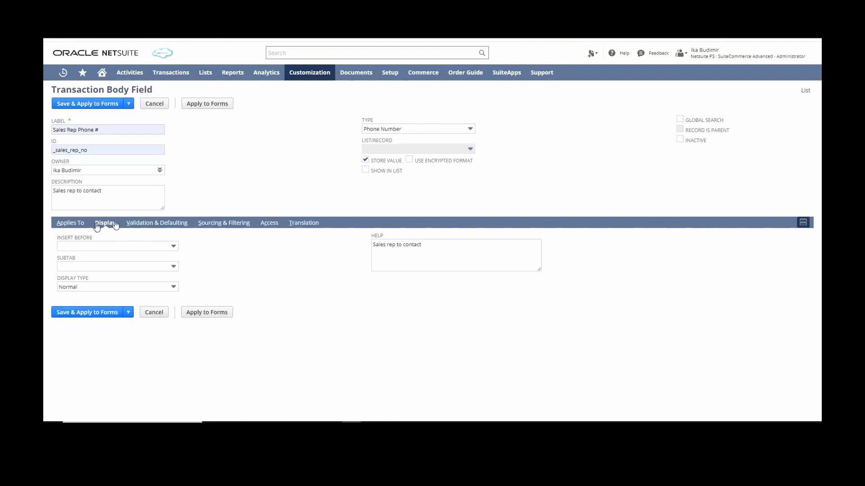
pyautogui.click(70, 222)
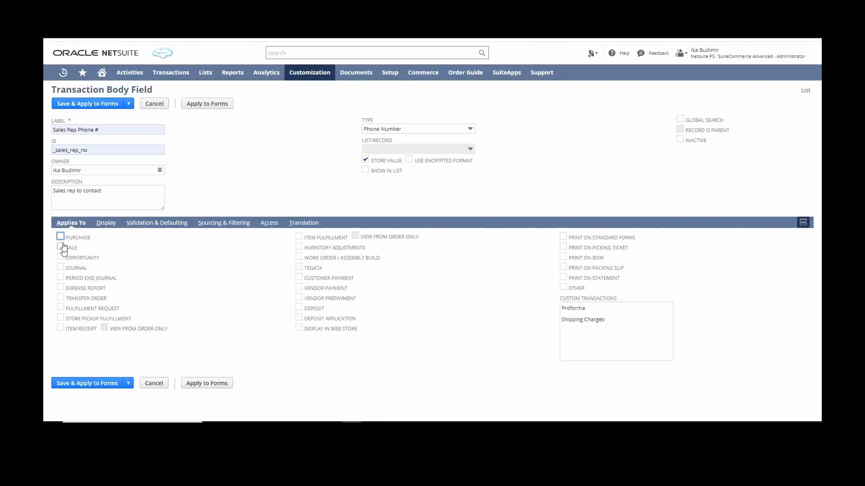
# Step: Check Sale in Applies To for the Sales Rep Phone # field
pyautogui.click(61, 247)
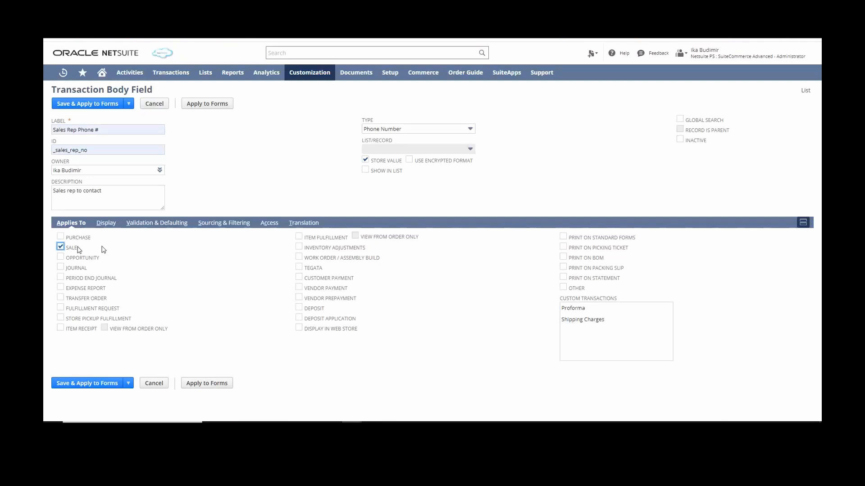
pyautogui.click(106, 223)
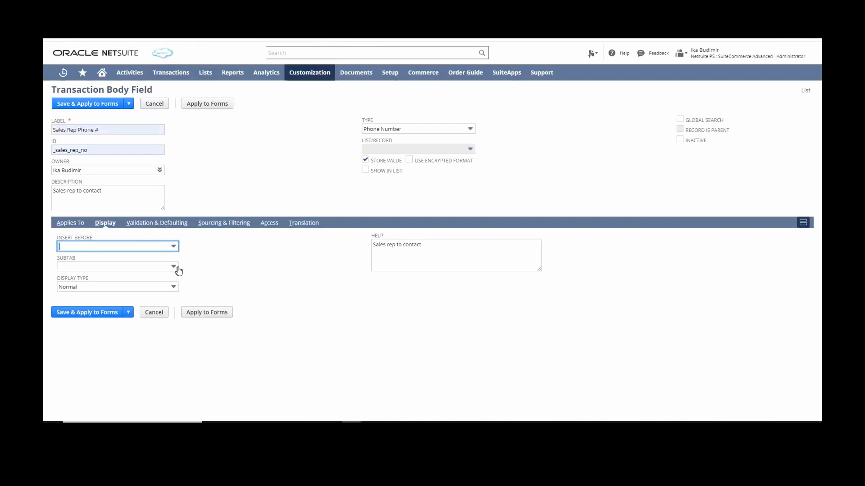
pyautogui.moveTo(175, 270)
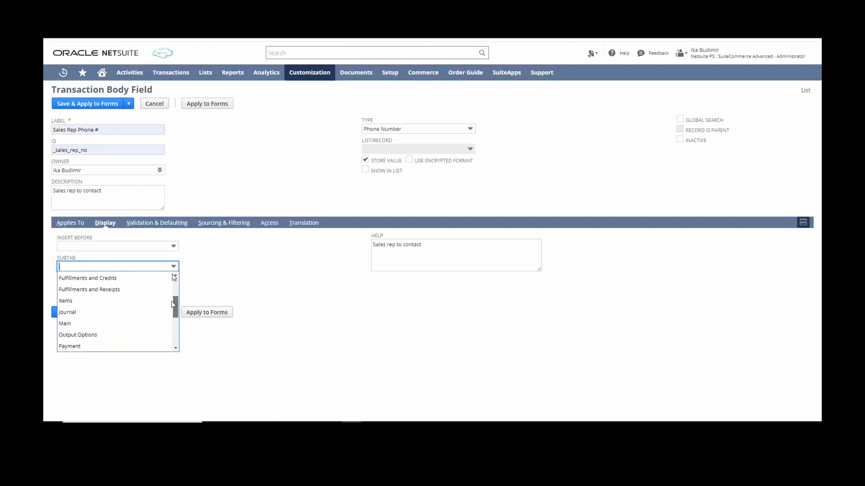
# Step: Set the field's Subtab to Main and keep Display Type as Normal
pyautogui.scroll(-3)
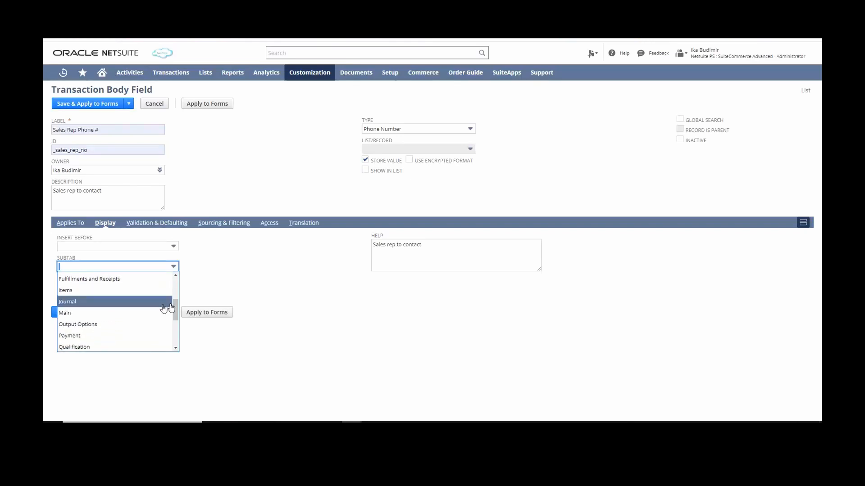
pyautogui.moveTo(64, 313)
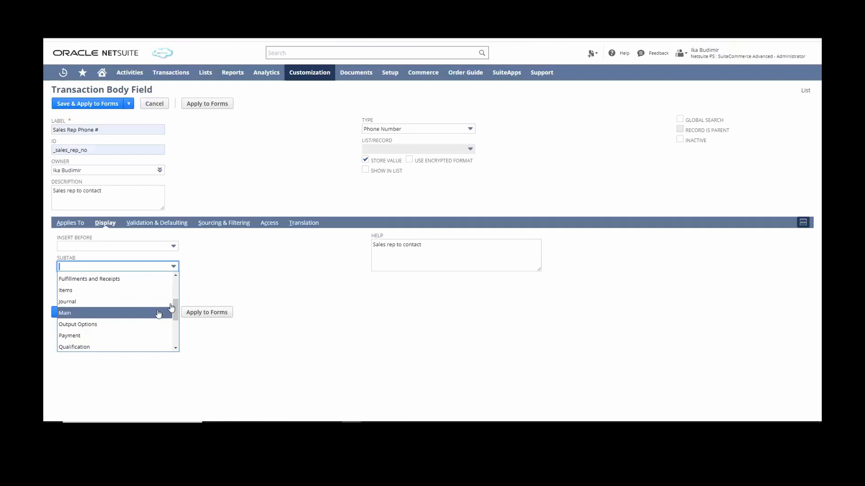
pyautogui.click(64, 312)
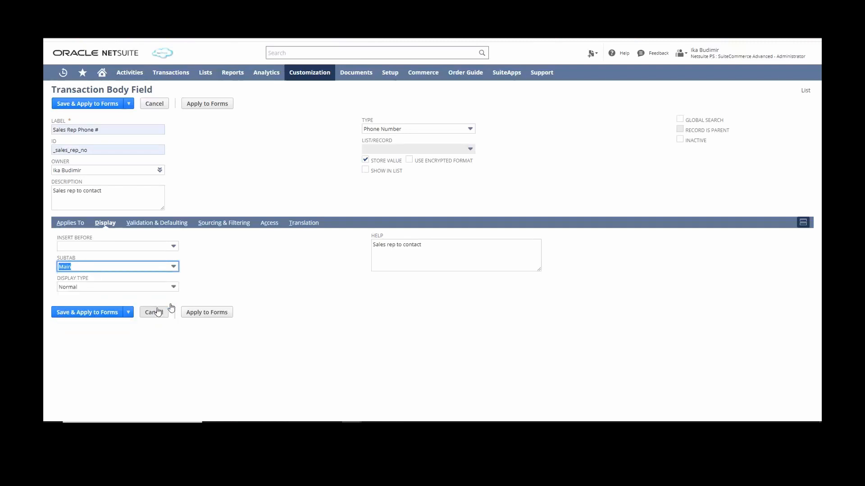
pyautogui.moveTo(209, 278)
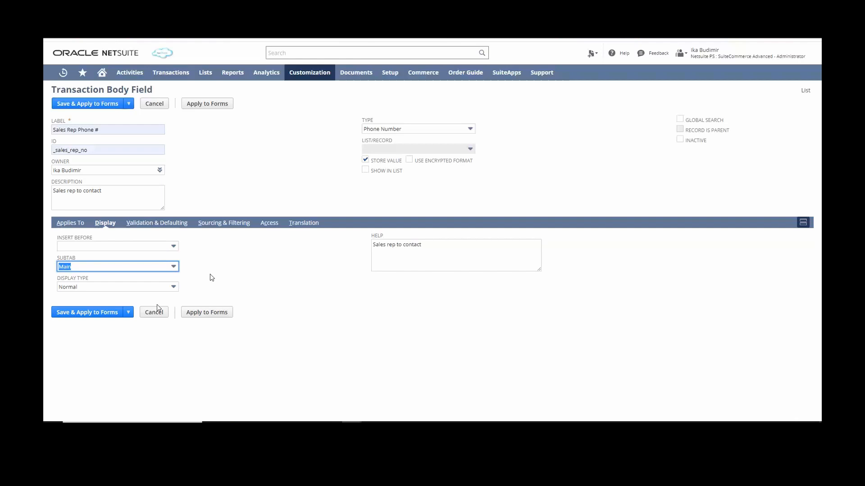
pyautogui.moveTo(177, 291)
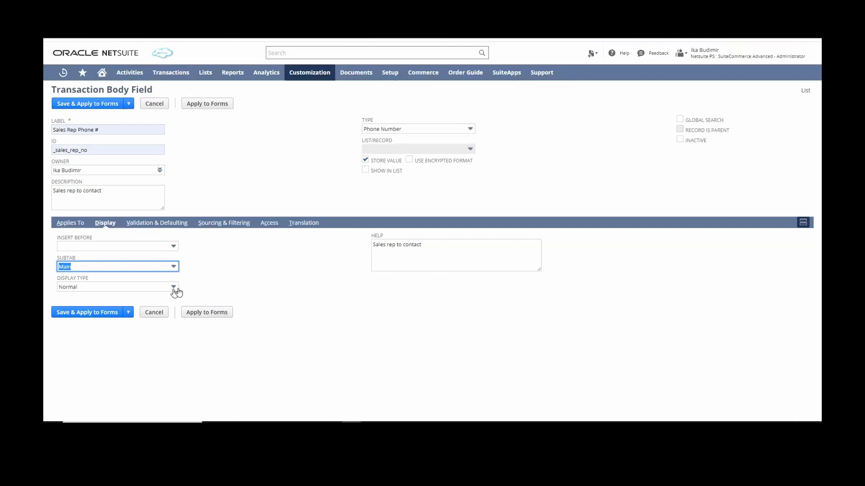
pyautogui.click(174, 287)
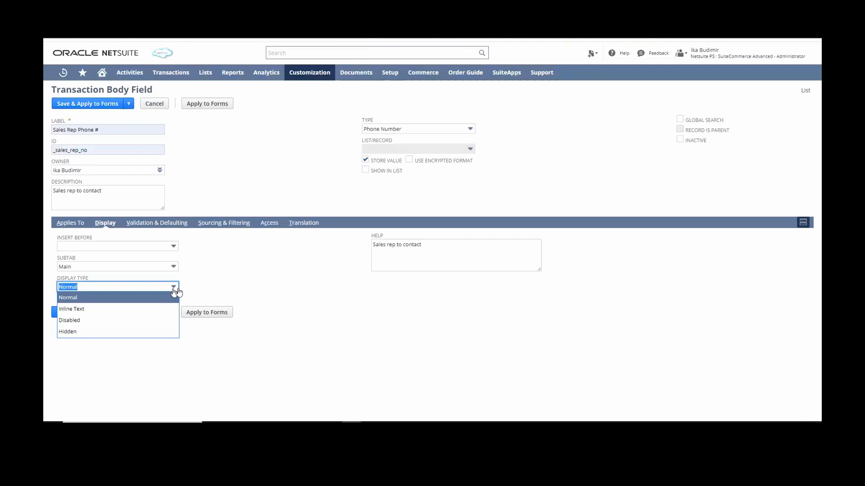
pyautogui.click(67, 297)
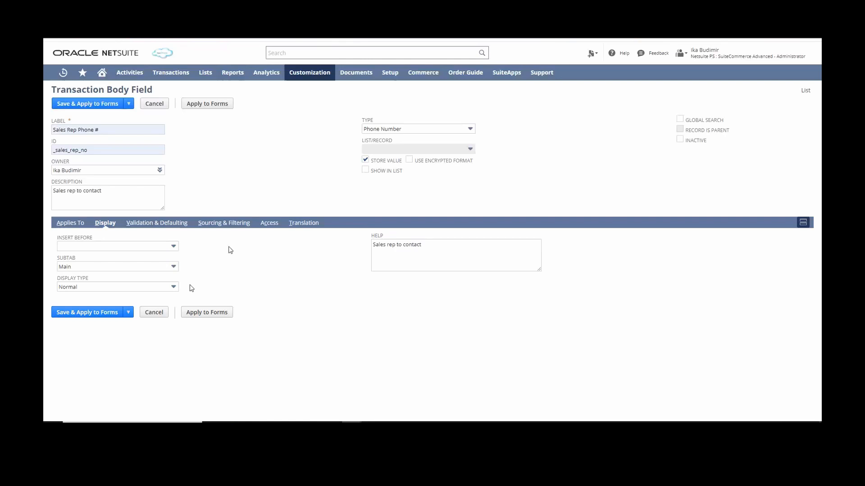
# Step: Set Source List to Customer and Source From to Sales Rep Phone #
pyautogui.click(224, 223)
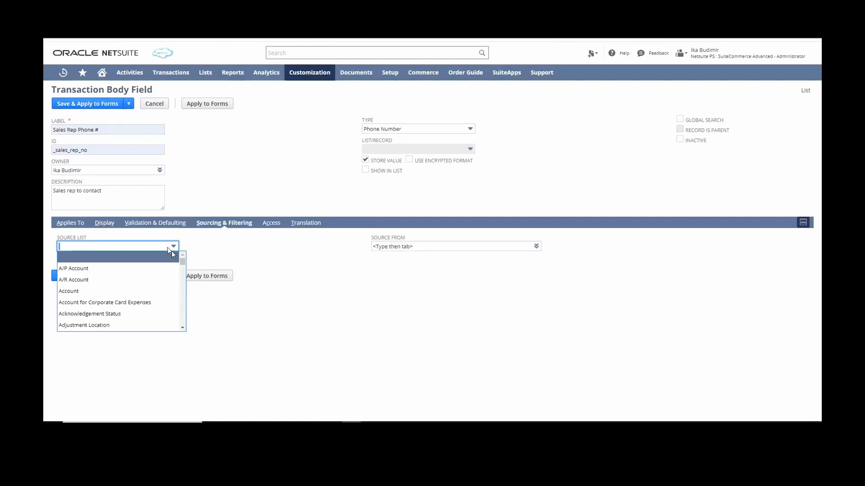
pyautogui.scroll(-3)
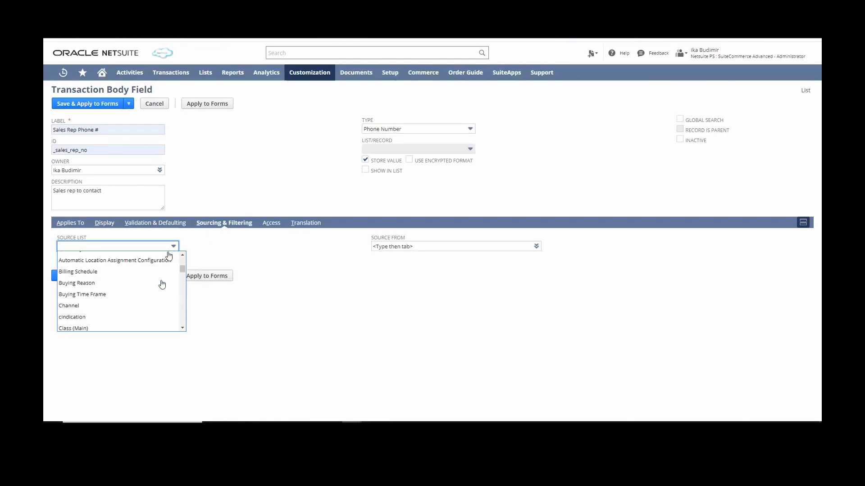
pyautogui.scroll(-3)
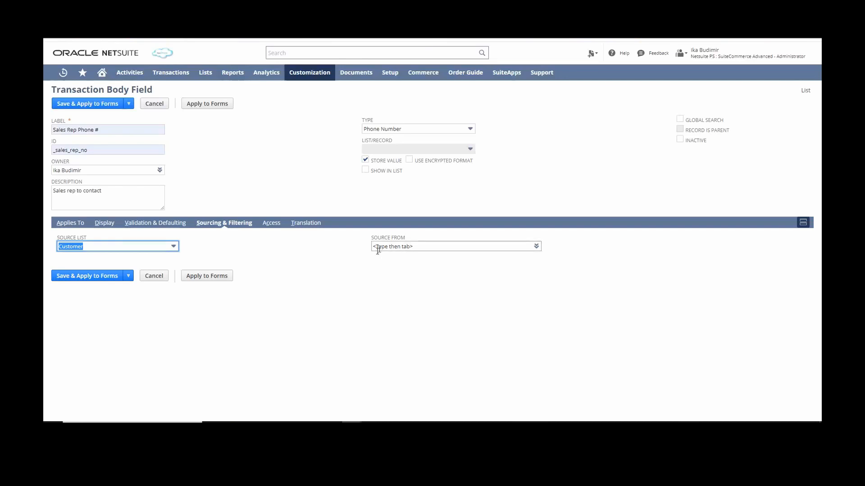
pyautogui.click(455, 246)
pyautogui.write('sales')
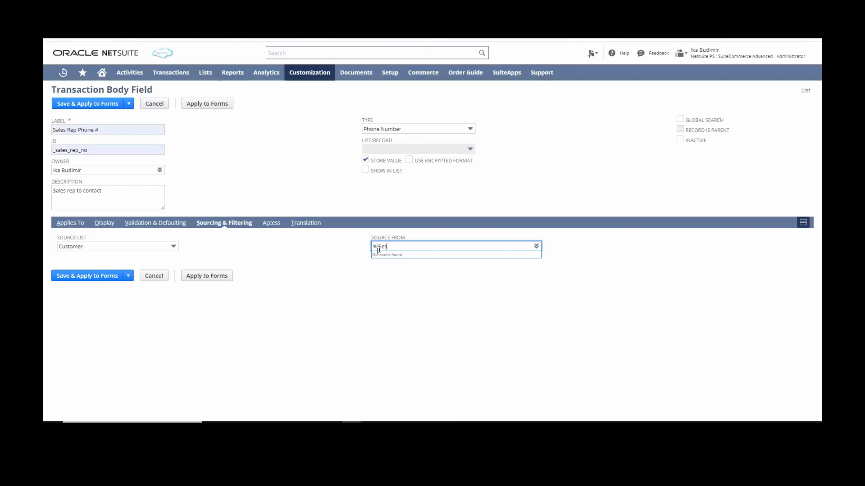
pyautogui.click(534, 246)
pyautogui.write(' re')
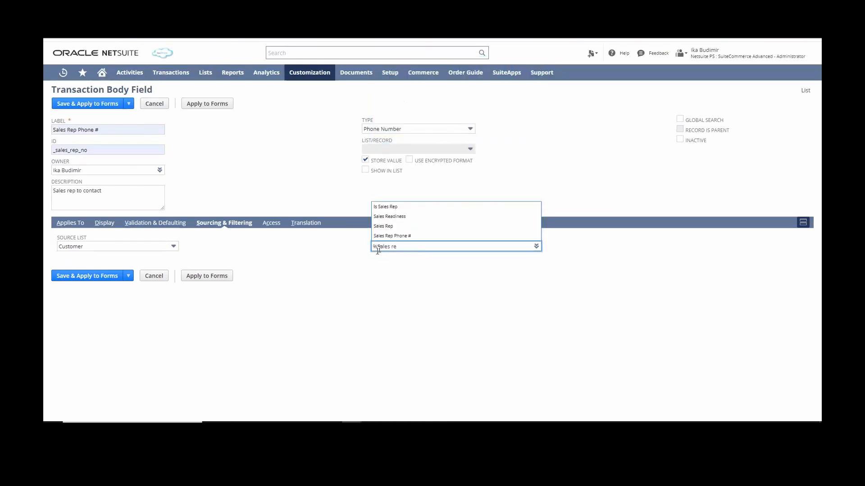
pyautogui.click(392, 235)
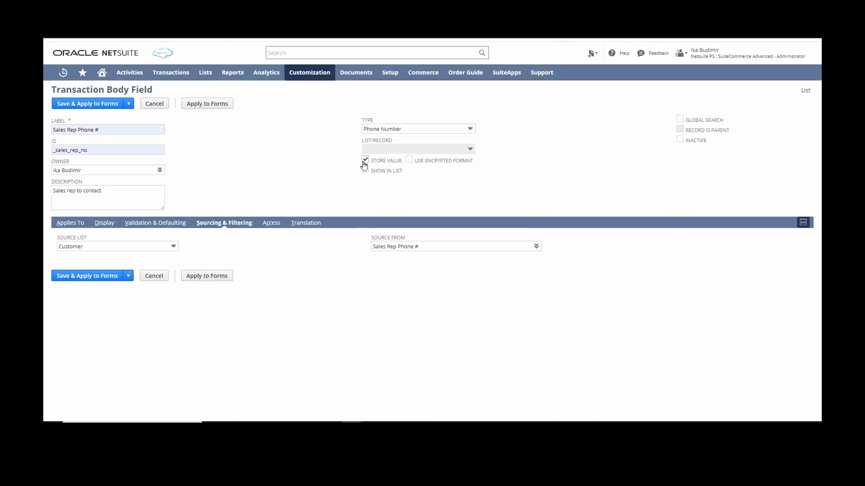
# Step: Uncheck Store Value and save the field via Save & Apply to Forms
pyautogui.click(365, 161)
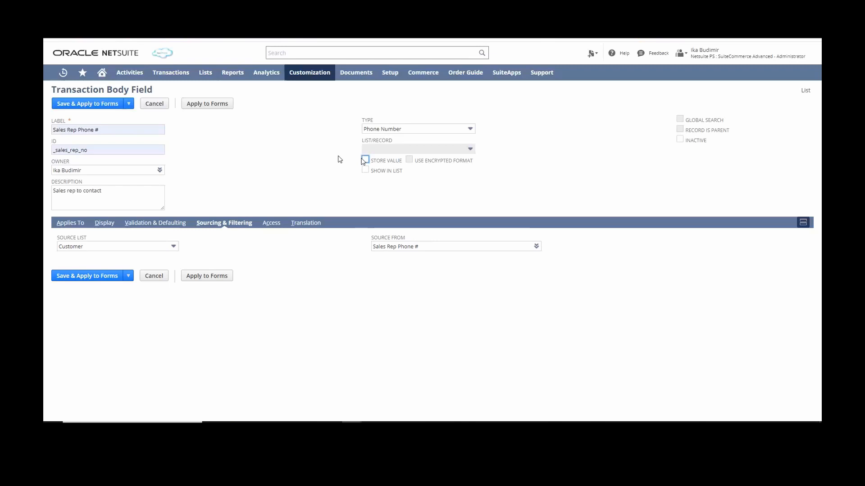
pyautogui.moveTo(136, 117)
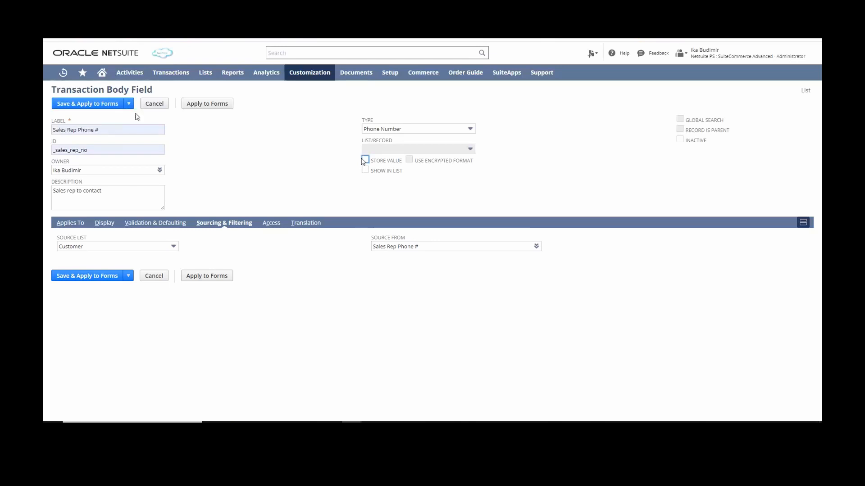
pyautogui.click(129, 103)
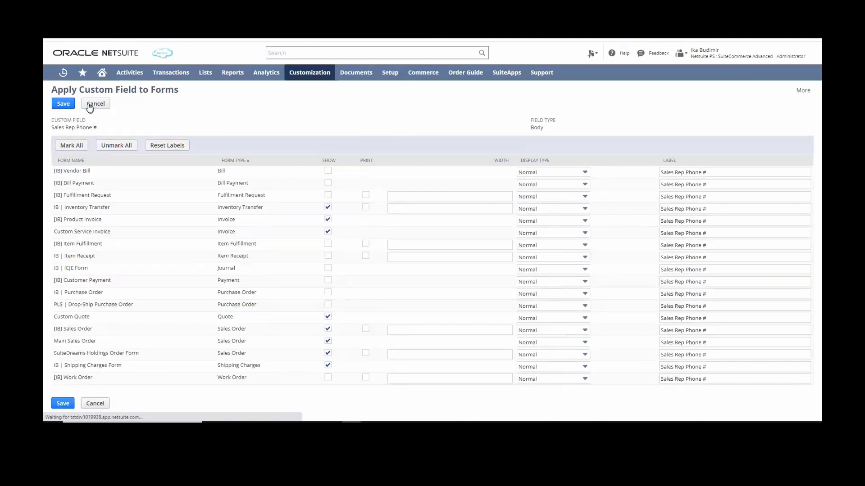
# Step: Submit the Sales Rep Phone # form assignments and confirm the save
pyautogui.click(63, 103)
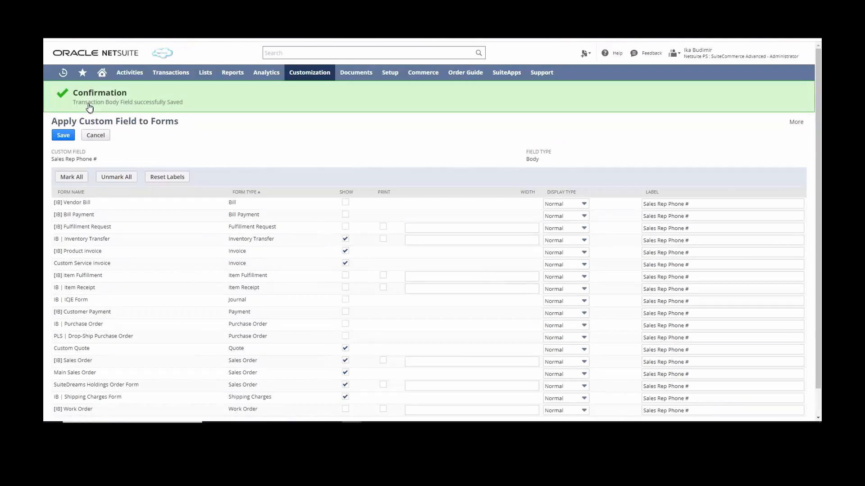
pyautogui.moveTo(317, 236)
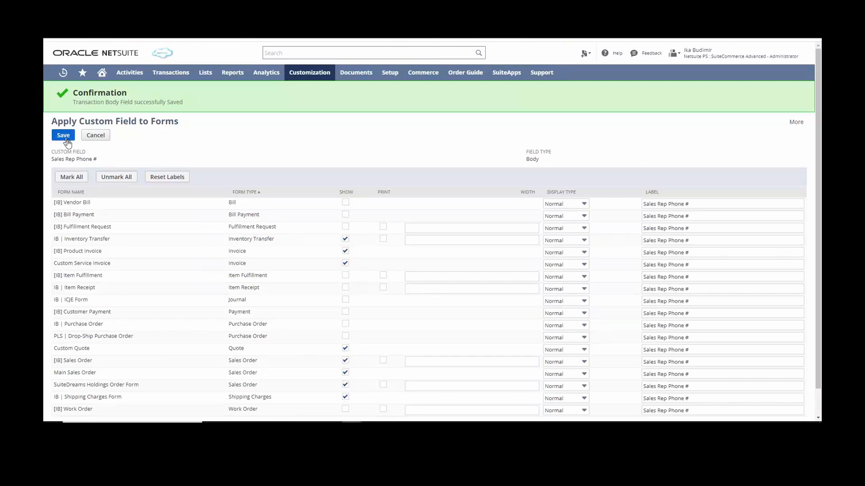
pyautogui.click(63, 136)
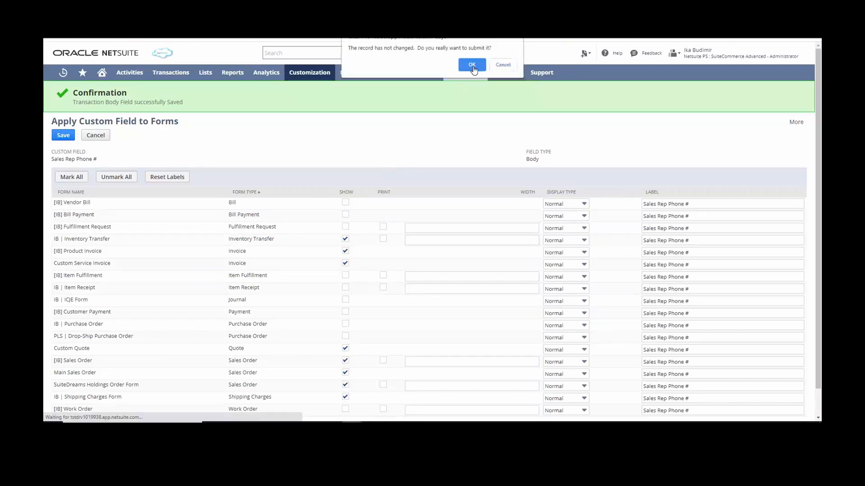
pyautogui.click(472, 65)
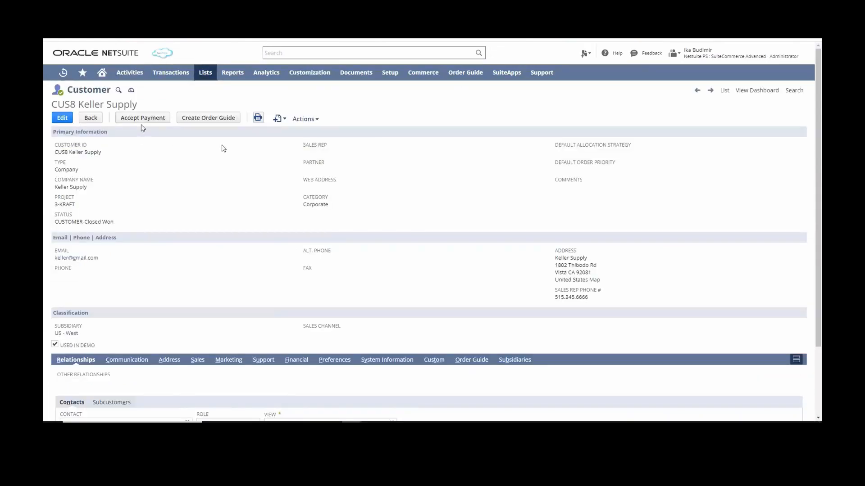
pyautogui.click(276, 118)
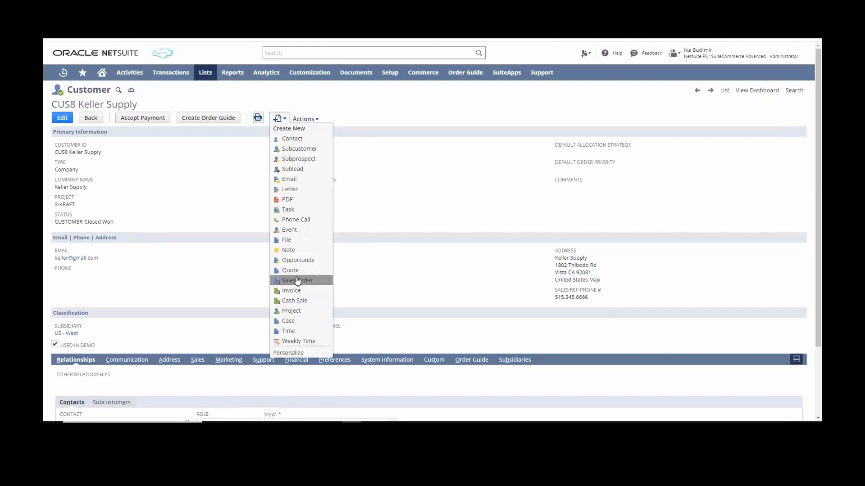
pyautogui.click(297, 280)
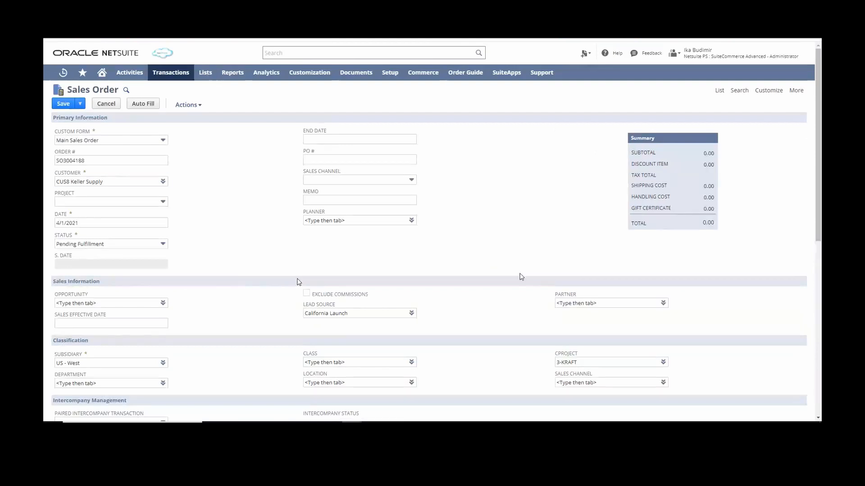
pyautogui.scroll(-3)
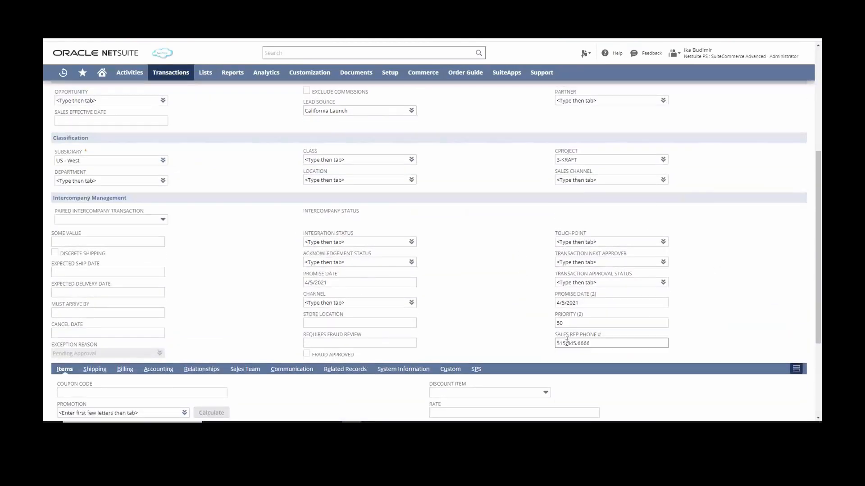